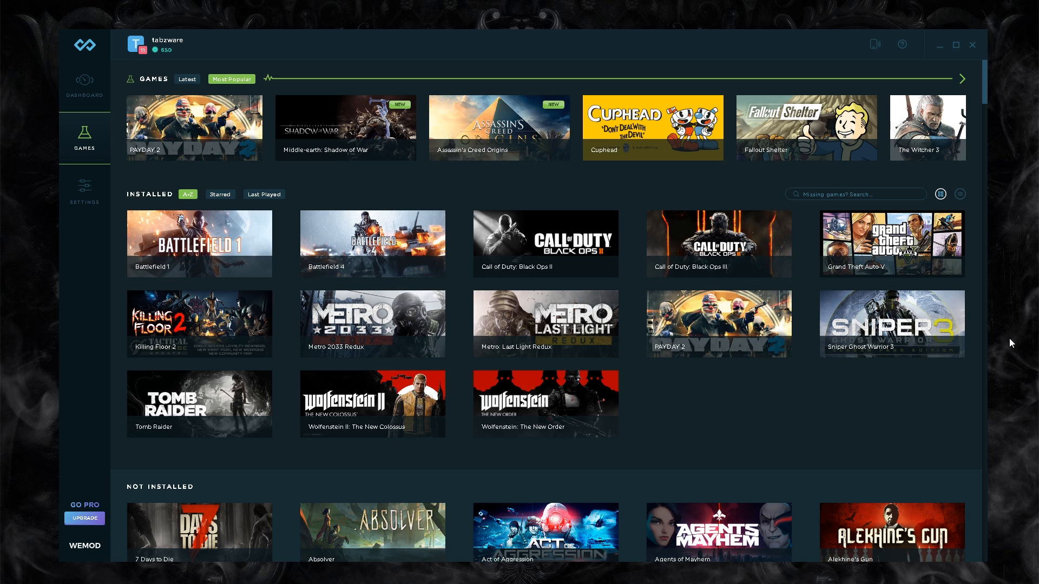
mouse_move(794, 428)
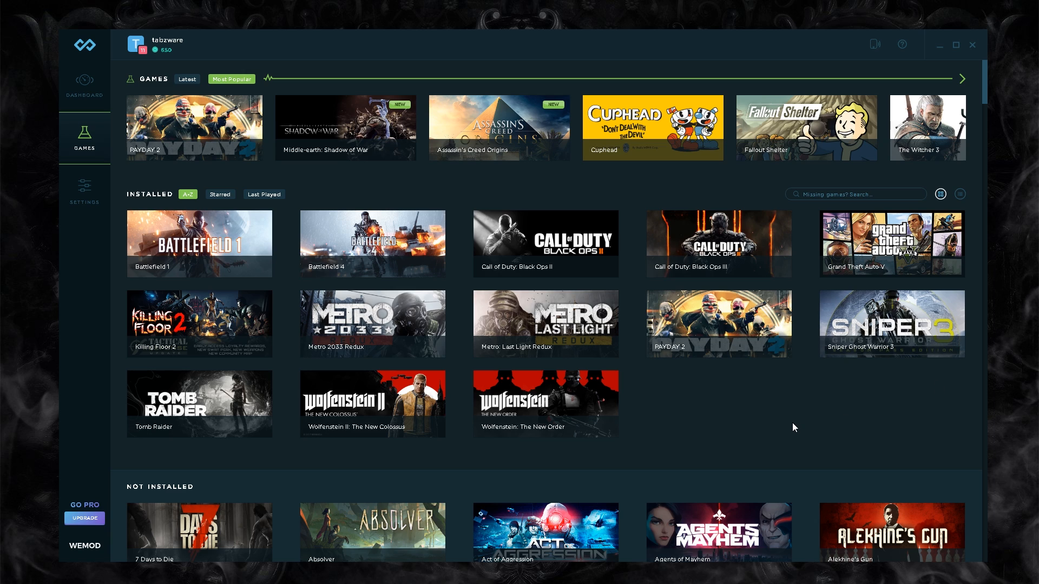
mouse_move(801, 428)
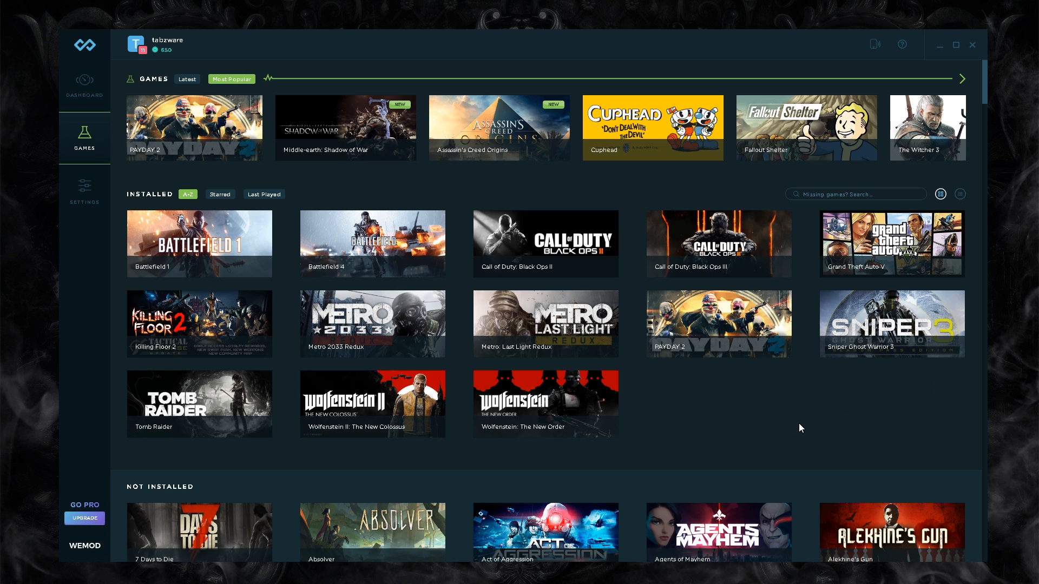
mouse_move(779, 426)
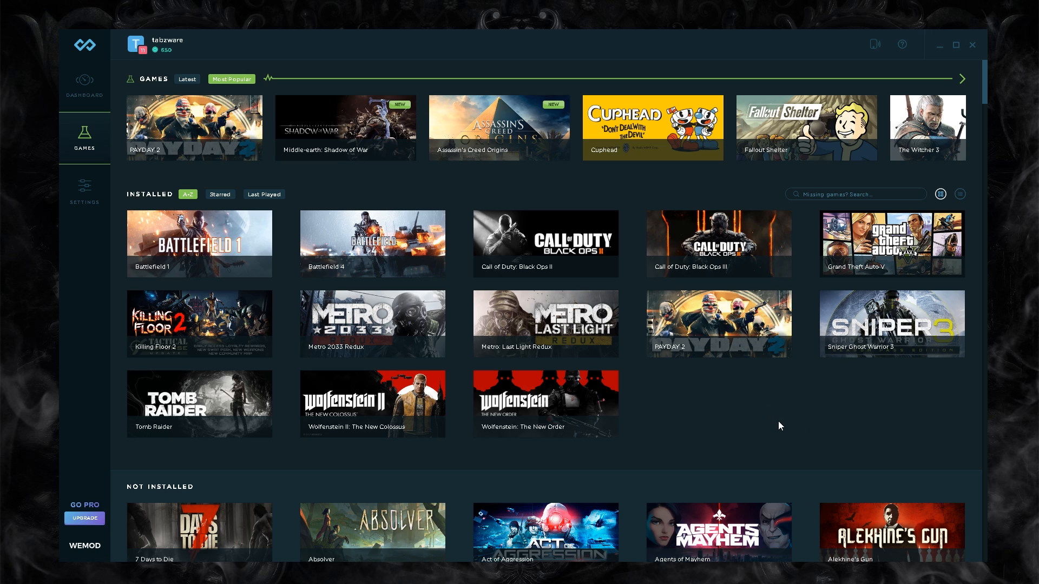
mouse_move(777, 426)
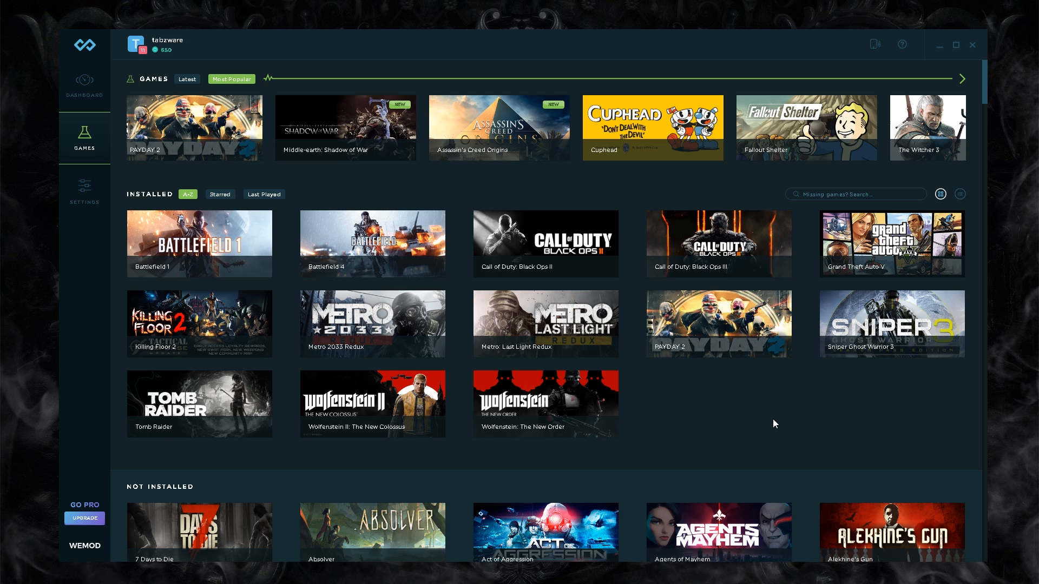
mouse_move(757, 419)
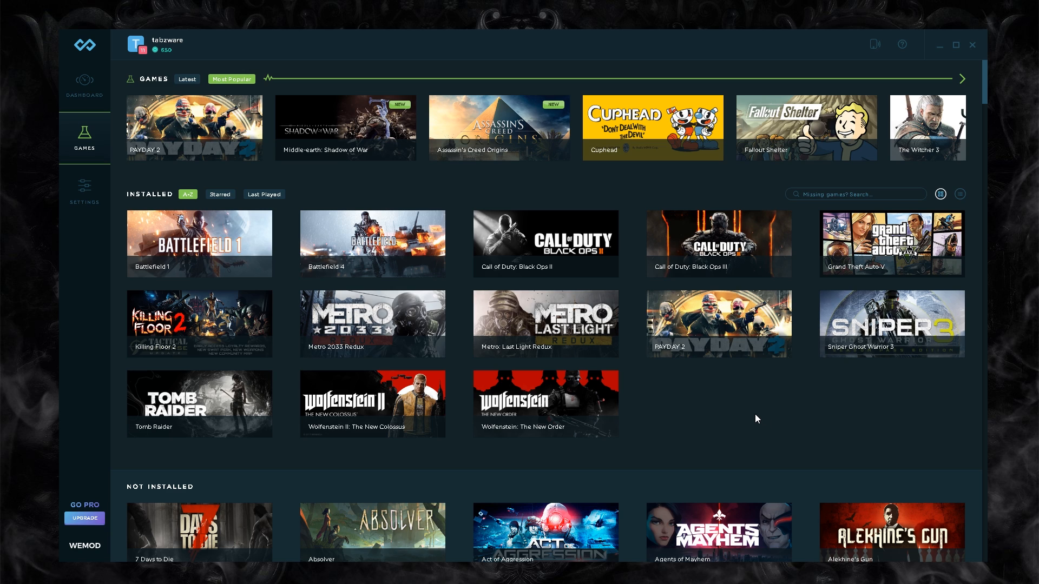
mouse_move(647, 433)
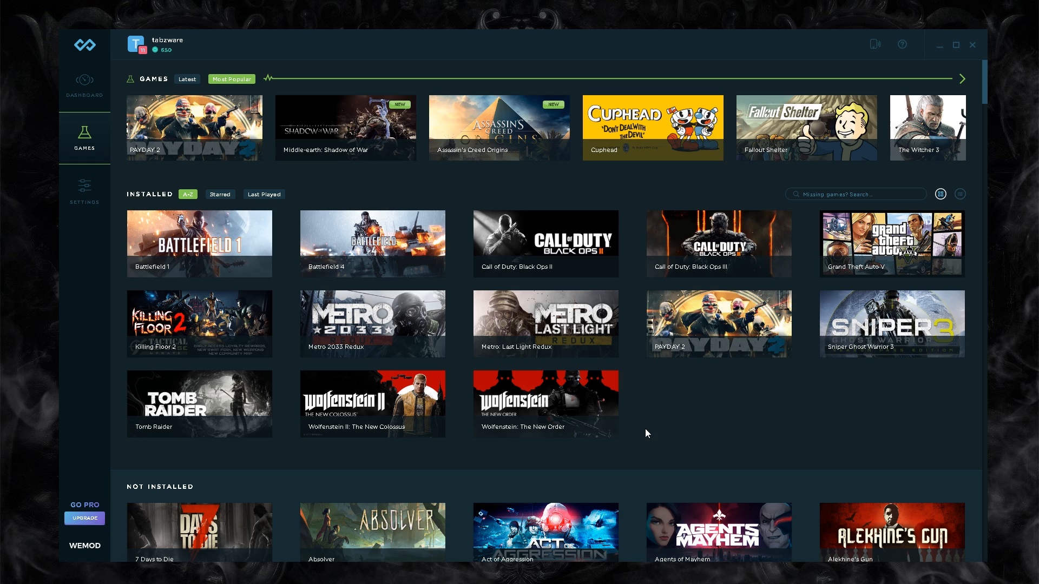
mouse_move(563, 390)
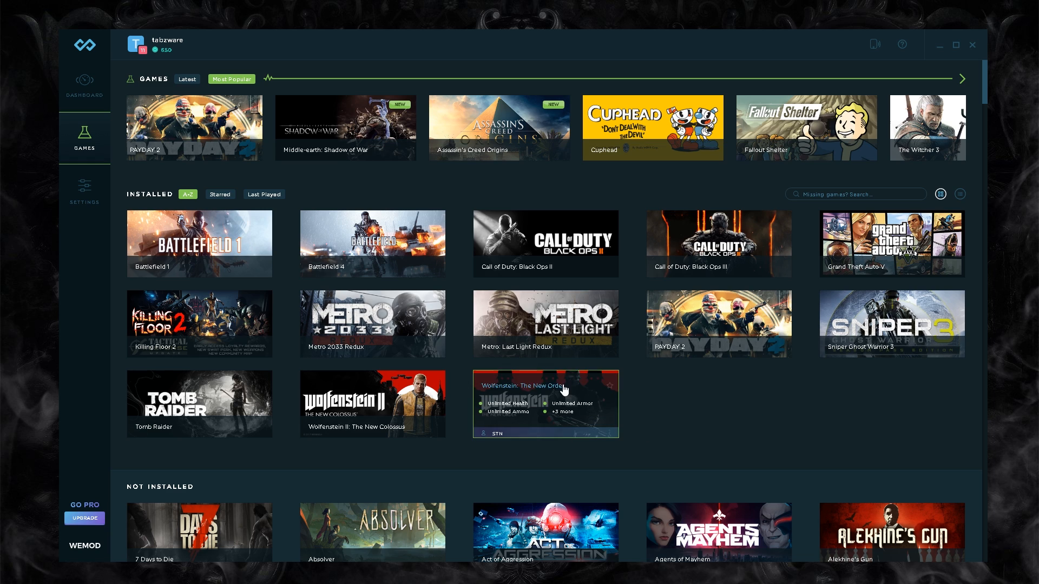
mouse_move(658, 427)
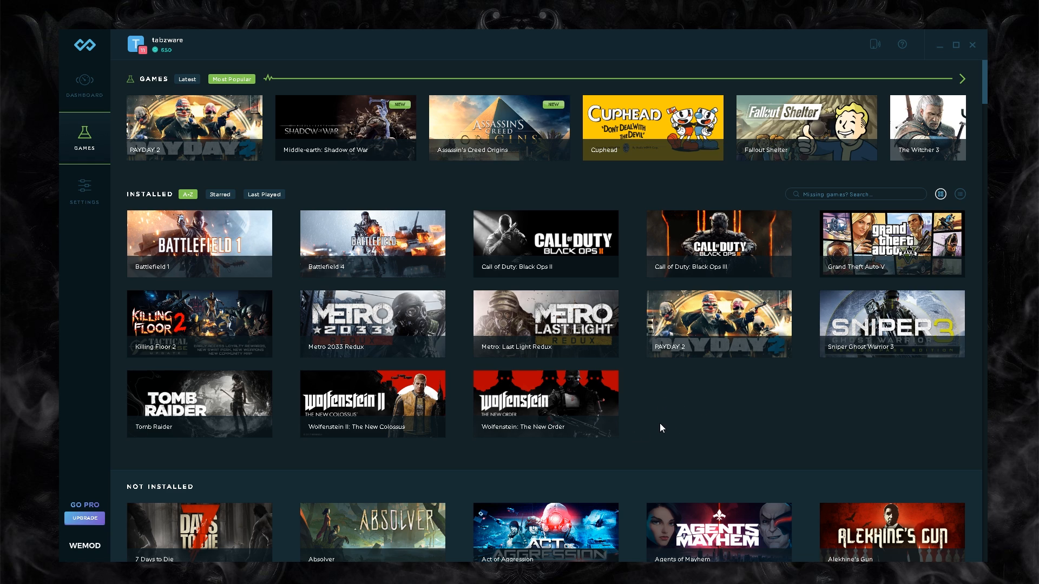
mouse_move(665, 411)
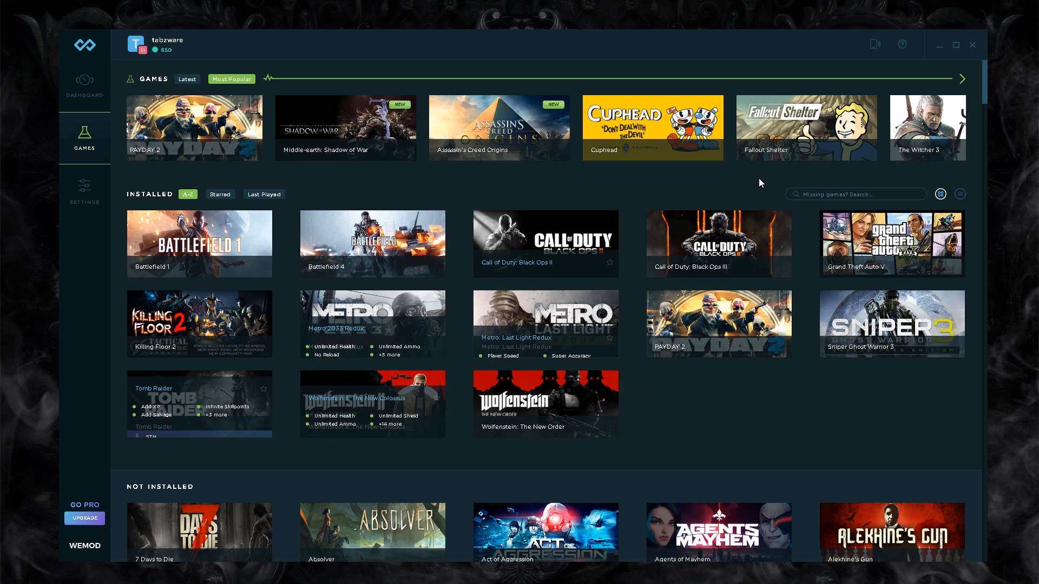
Glance at the Pro upgrade offer, dismiss it, and switch to the dashboard overview.
left_click(84, 518)
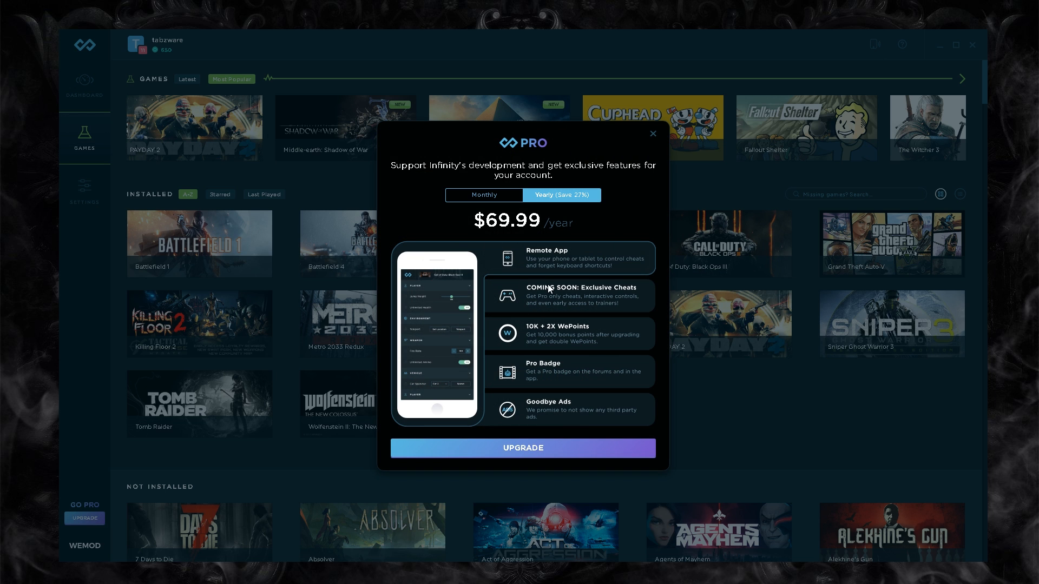
mouse_move(560, 314)
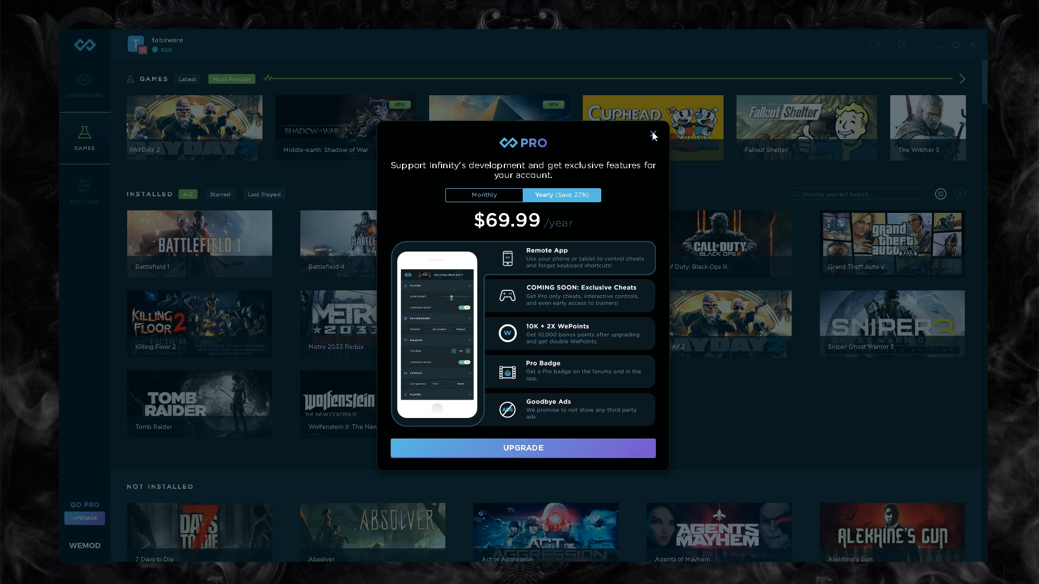
left_click(652, 136)
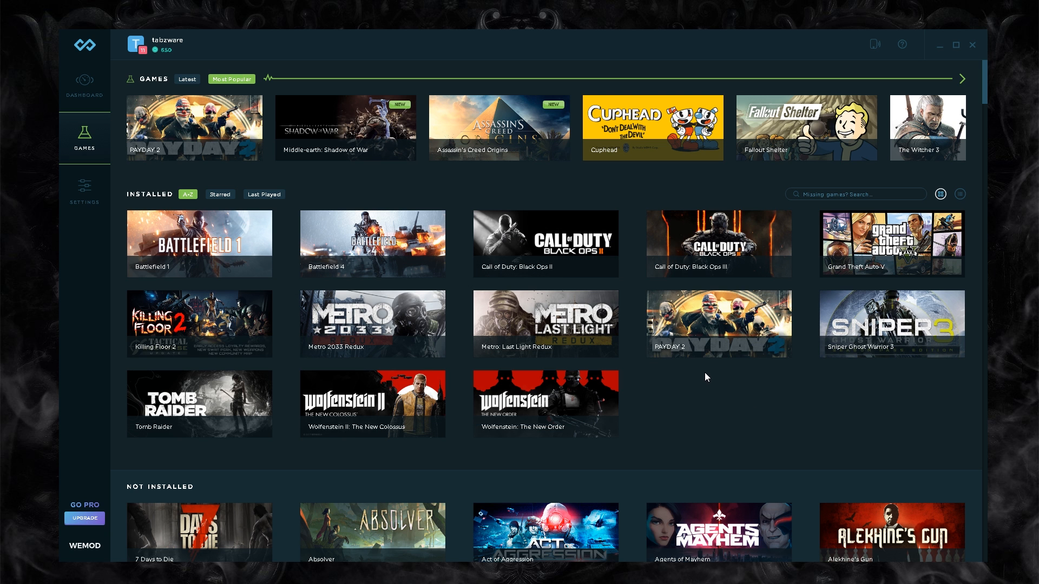
mouse_move(701, 378)
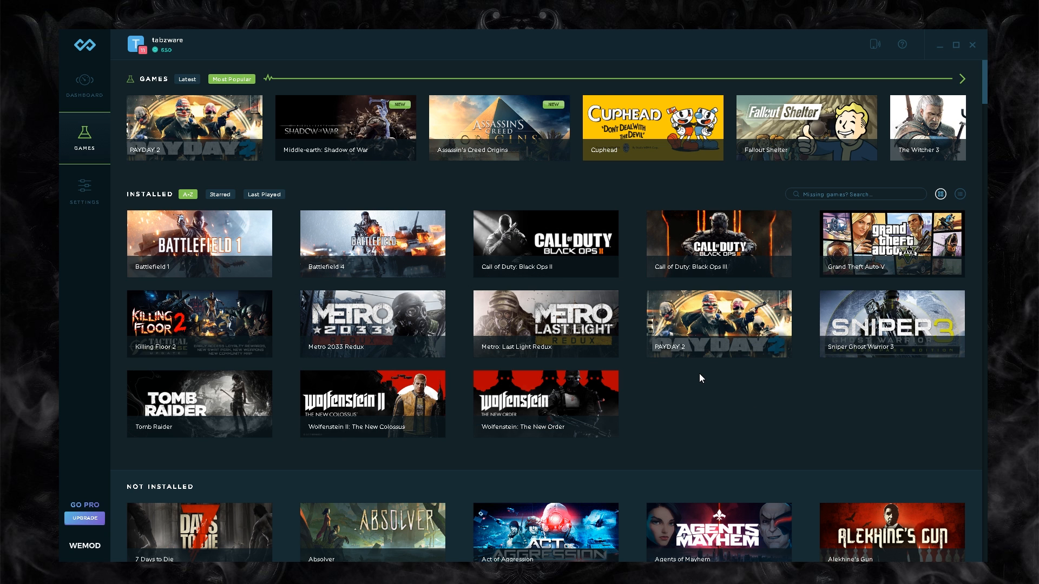
mouse_move(90, 355)
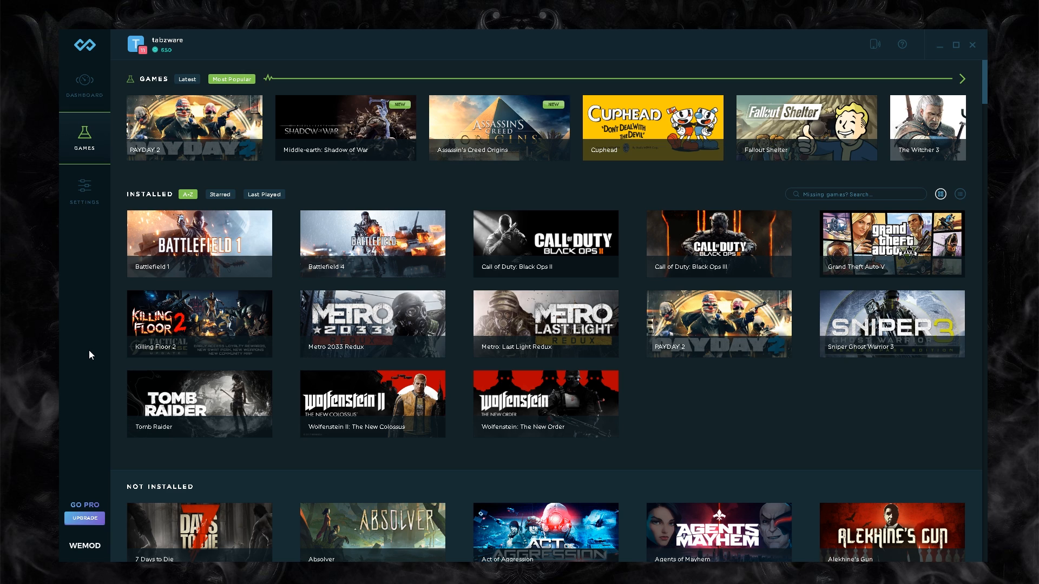
mouse_move(66, 306)
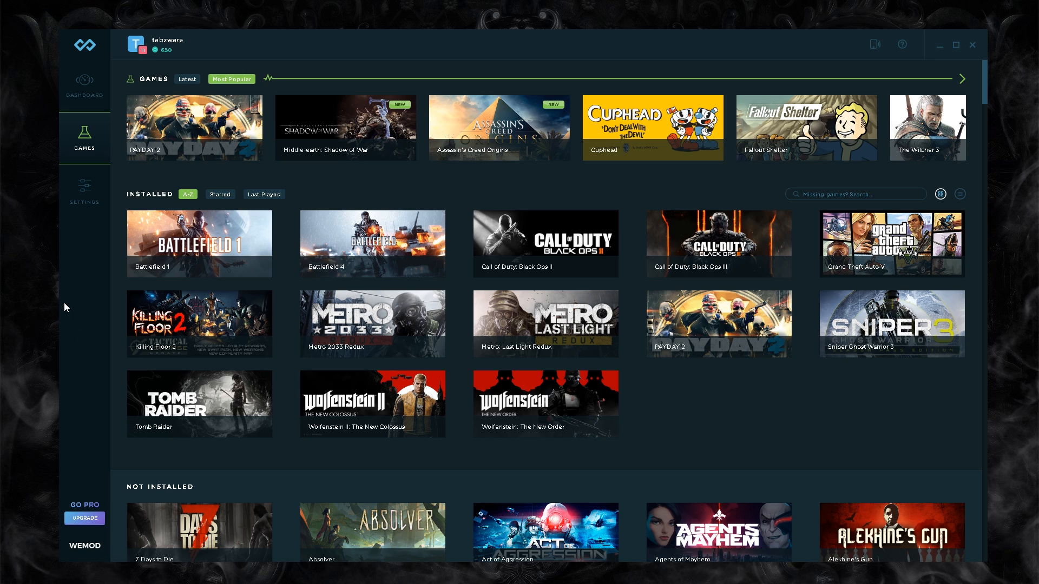
mouse_move(78, 283)
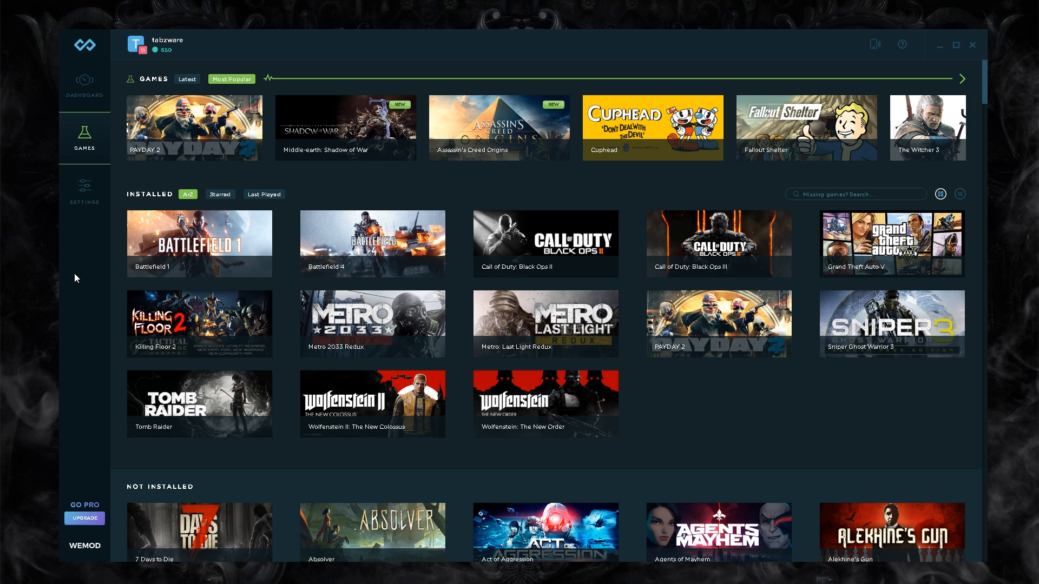
left_click(84, 84)
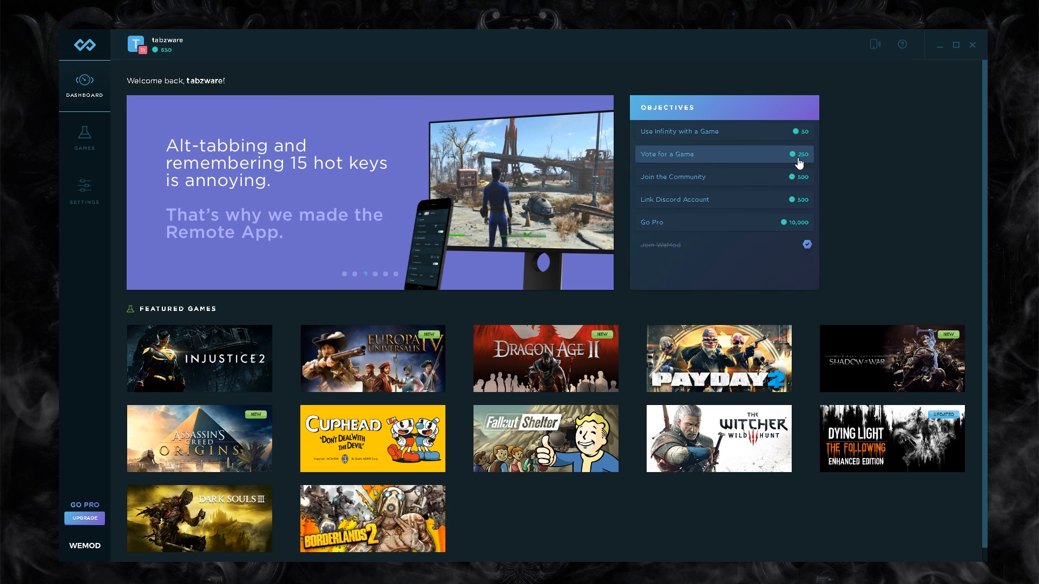
mouse_move(923, 217)
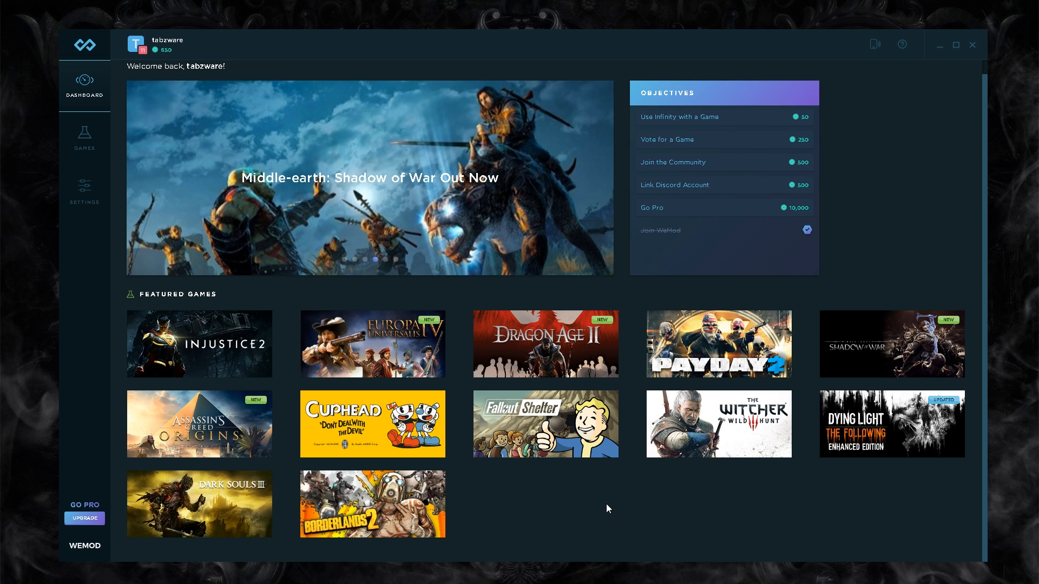
mouse_move(678, 140)
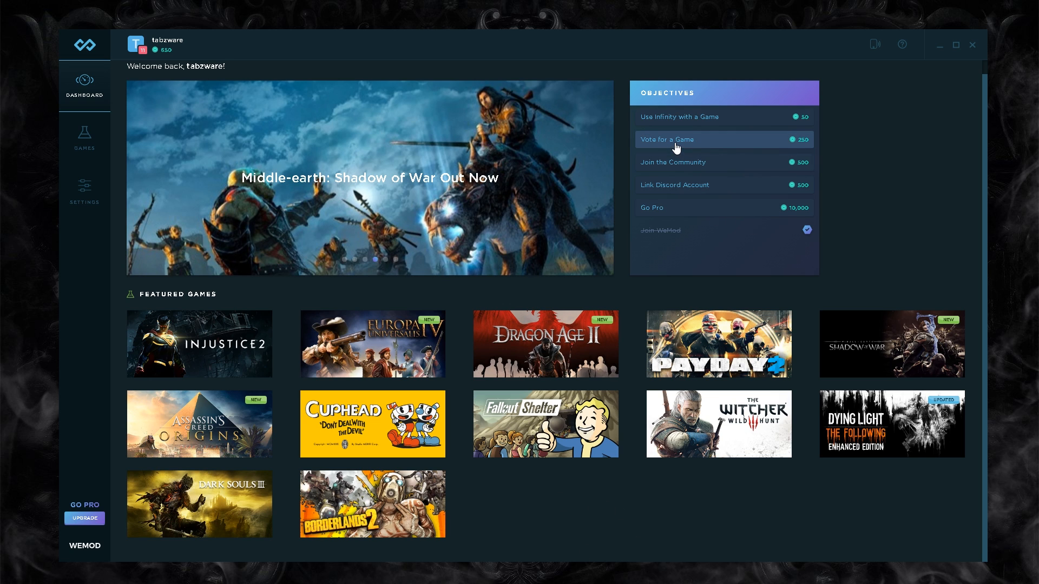
Start the Vote for a Game objective, opening the cheat requests voting page.
left_click(667, 140)
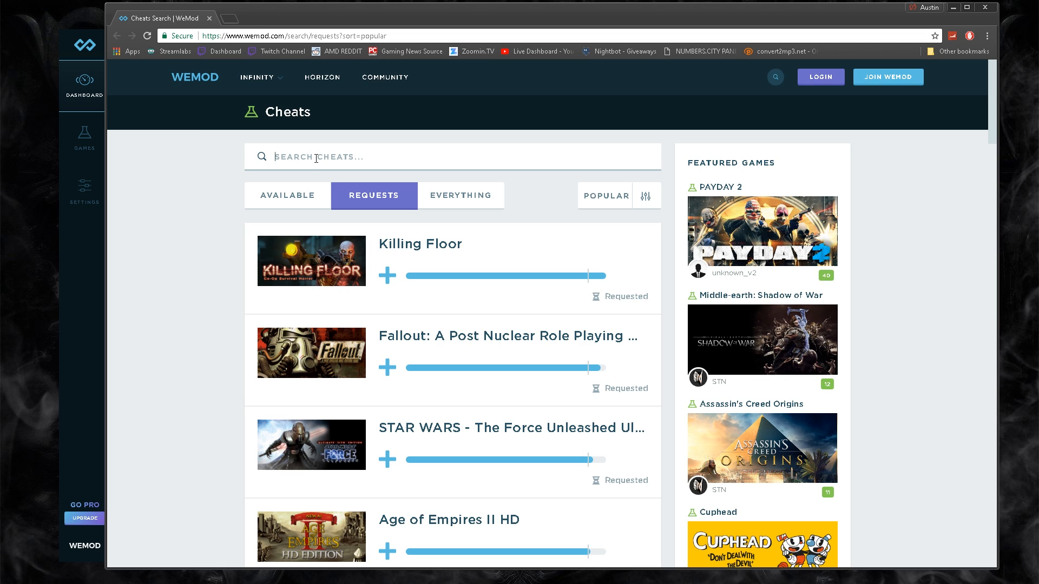
Check the notifications list after scrolling the current view.
type("call of duty")
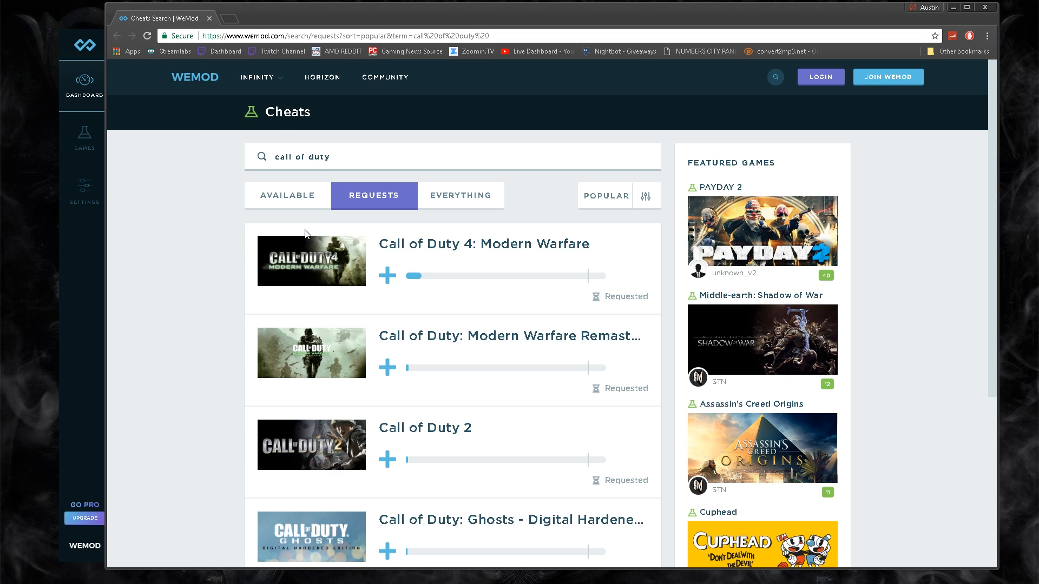
mouse_move(531, 261)
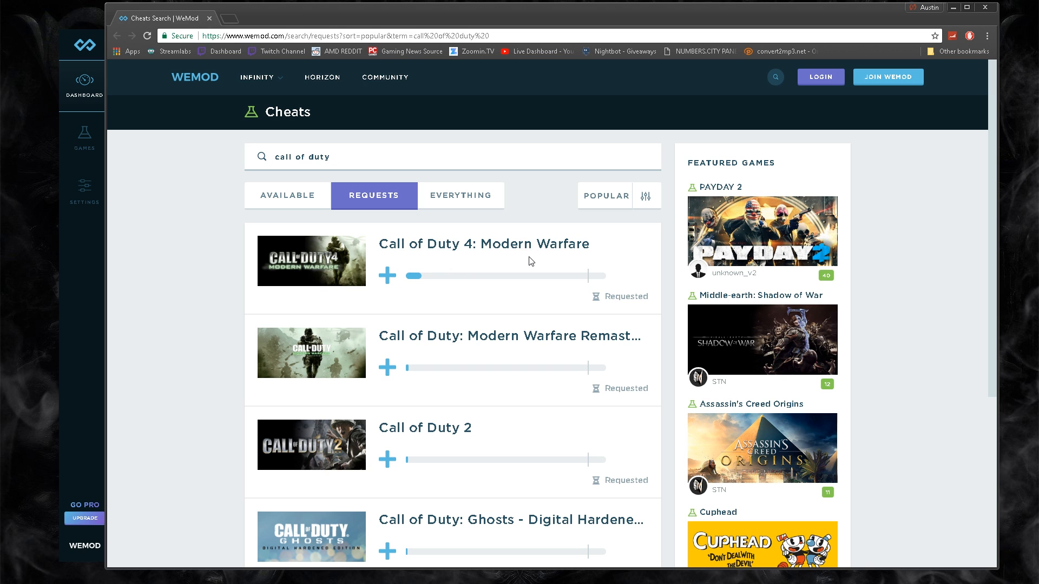
scroll("down", 3)
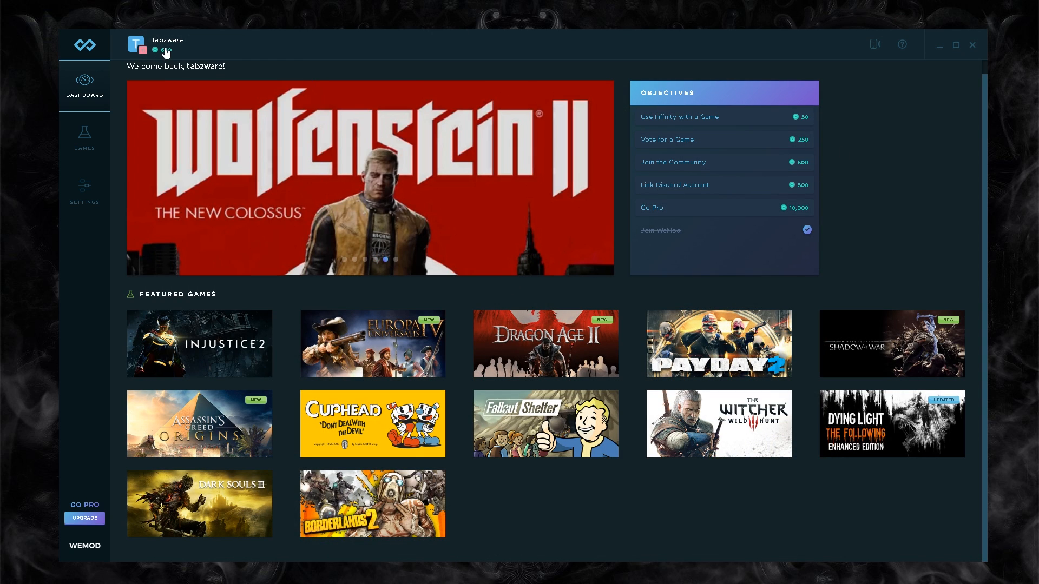
left_click(164, 51)
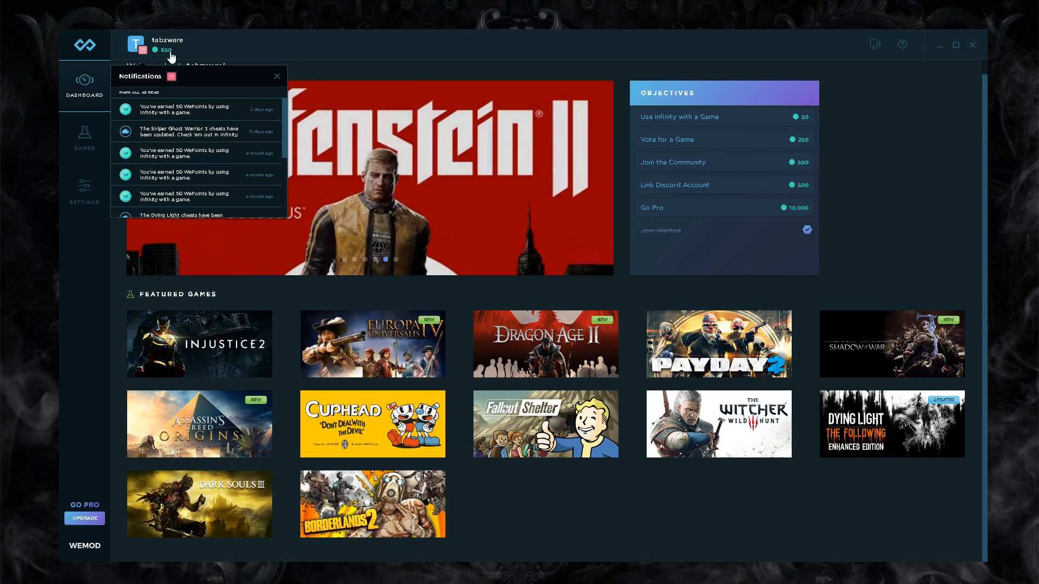
left_click(276, 76)
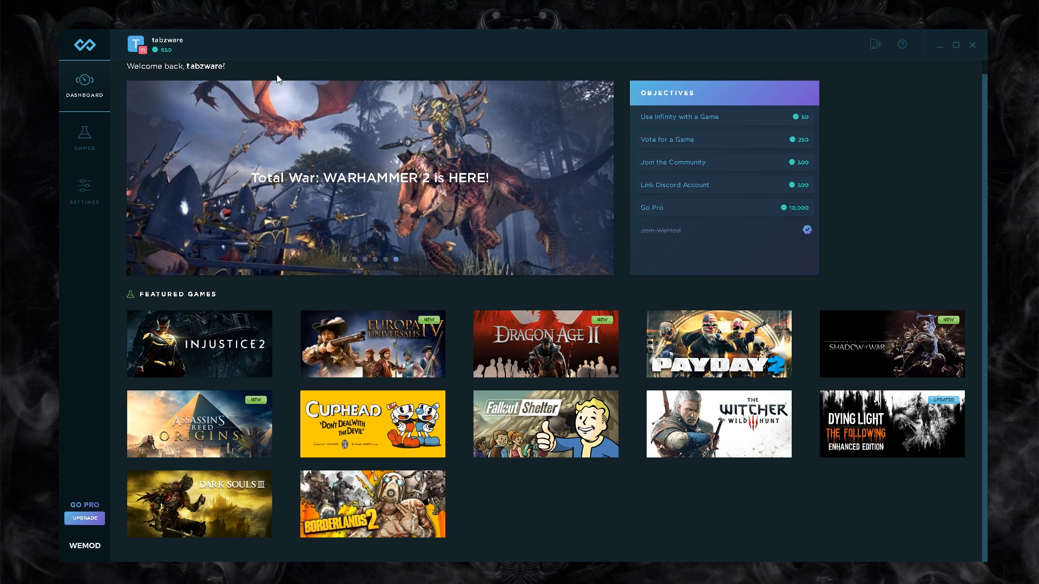
From the games library, bring up the Wolfenstein II: The New Colossus cheats.
left_click(85, 138)
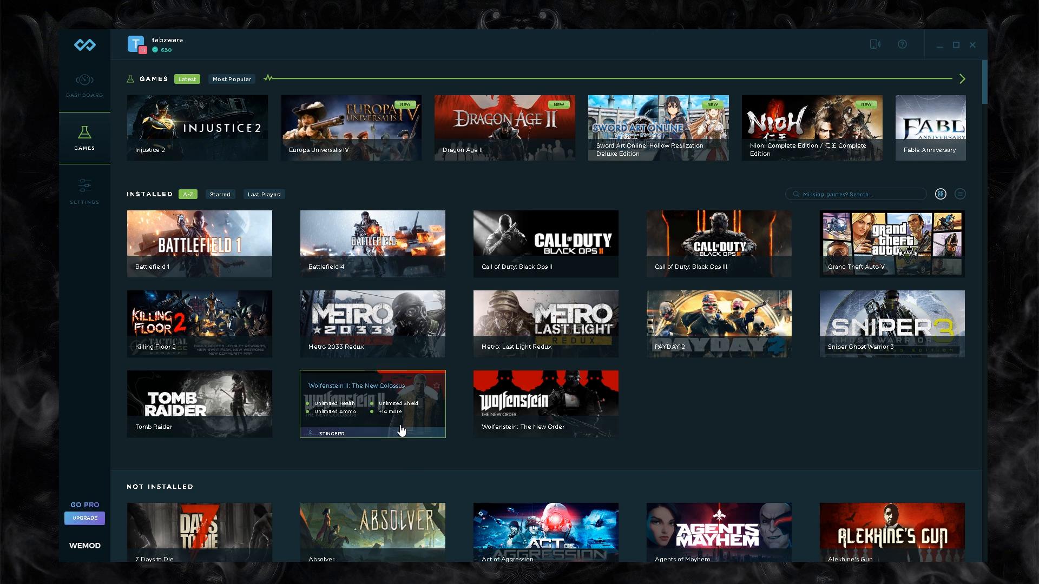
left_click(371, 404)
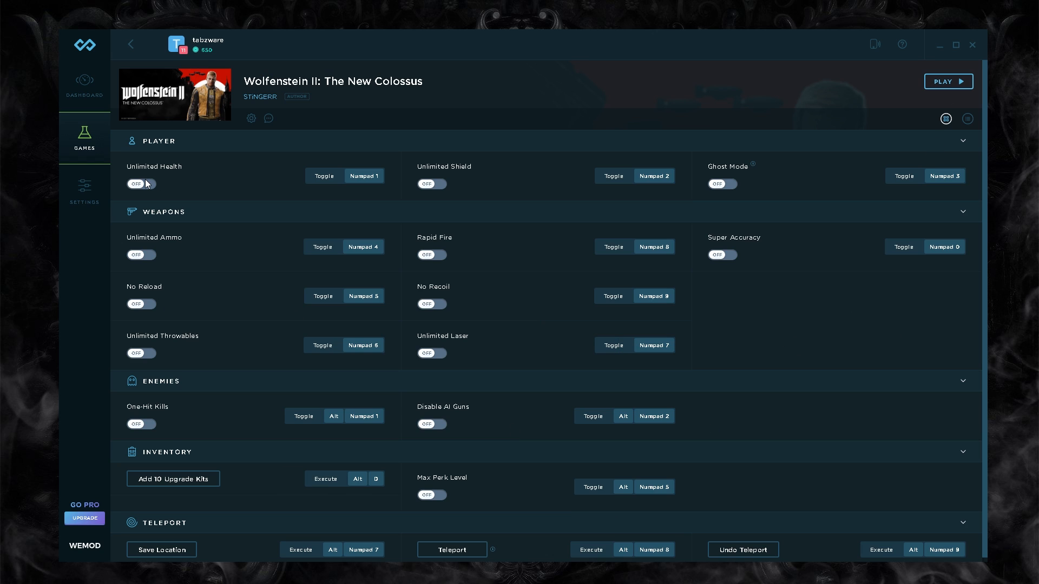
mouse_move(496, 197)
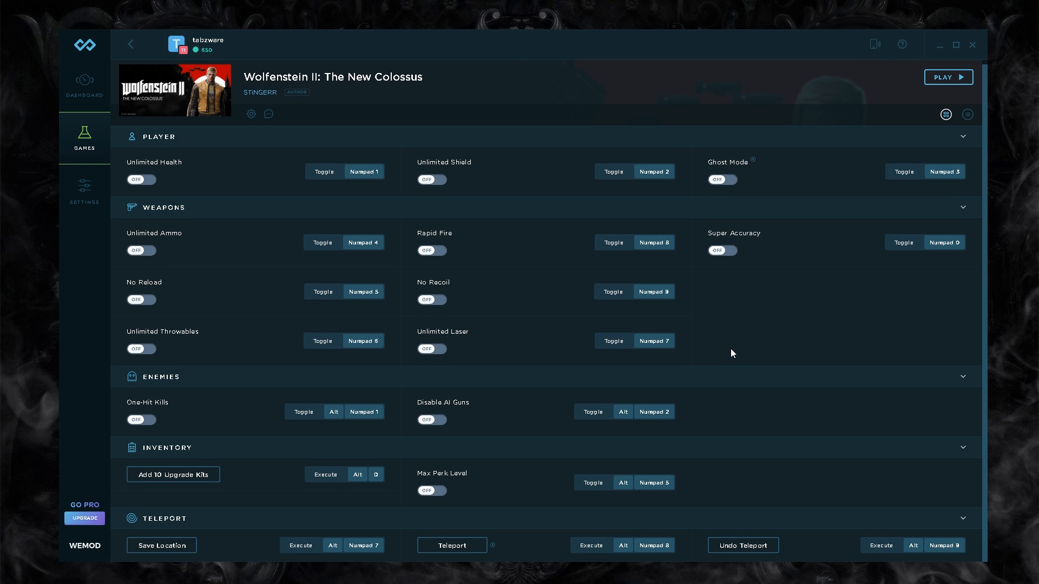
mouse_move(748, 335)
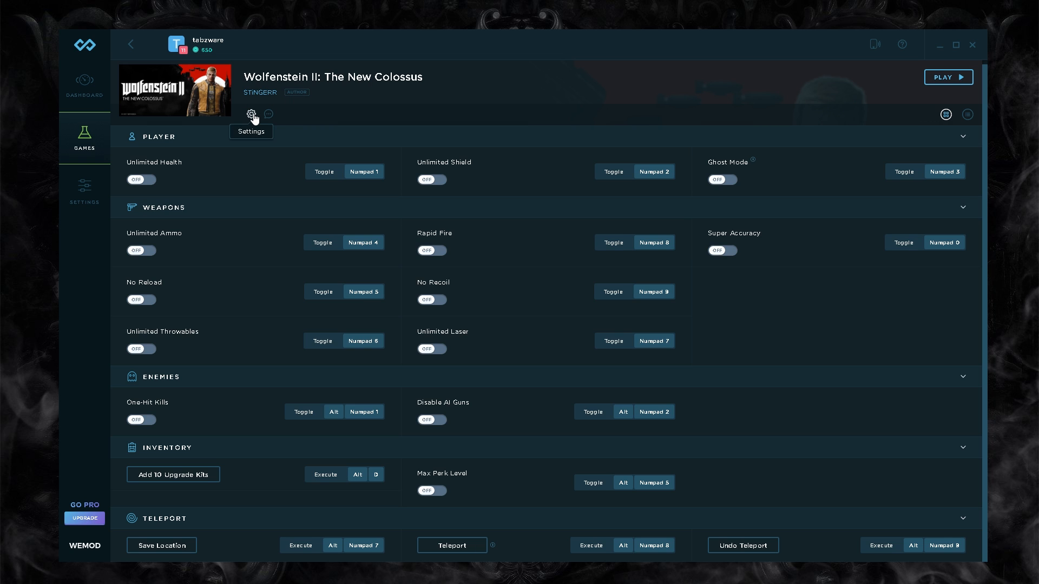
mouse_move(914, 151)
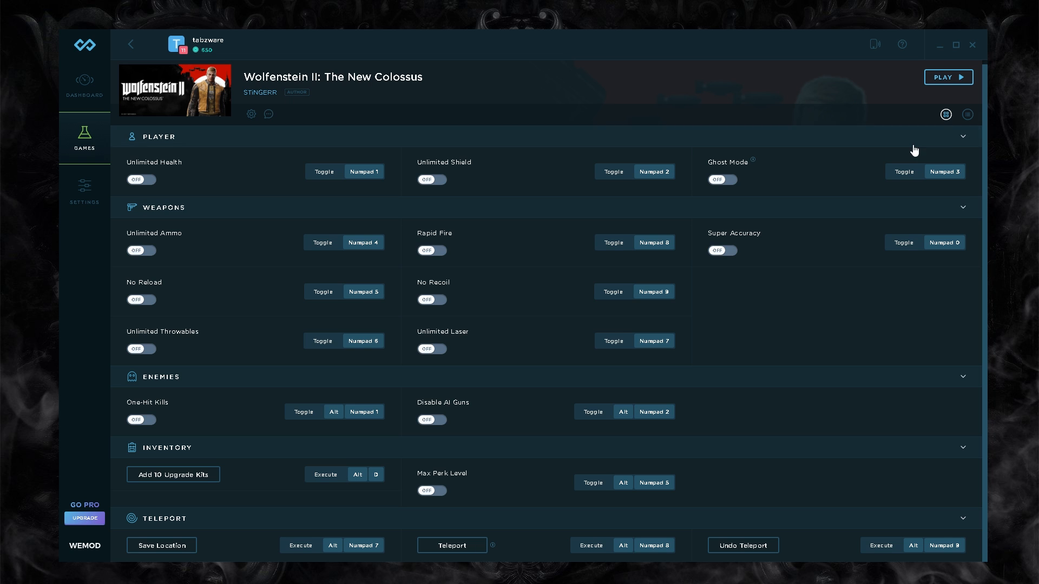
Show the cheats as a compact list, review account settings, and return to the dashboard.
left_click(967, 118)
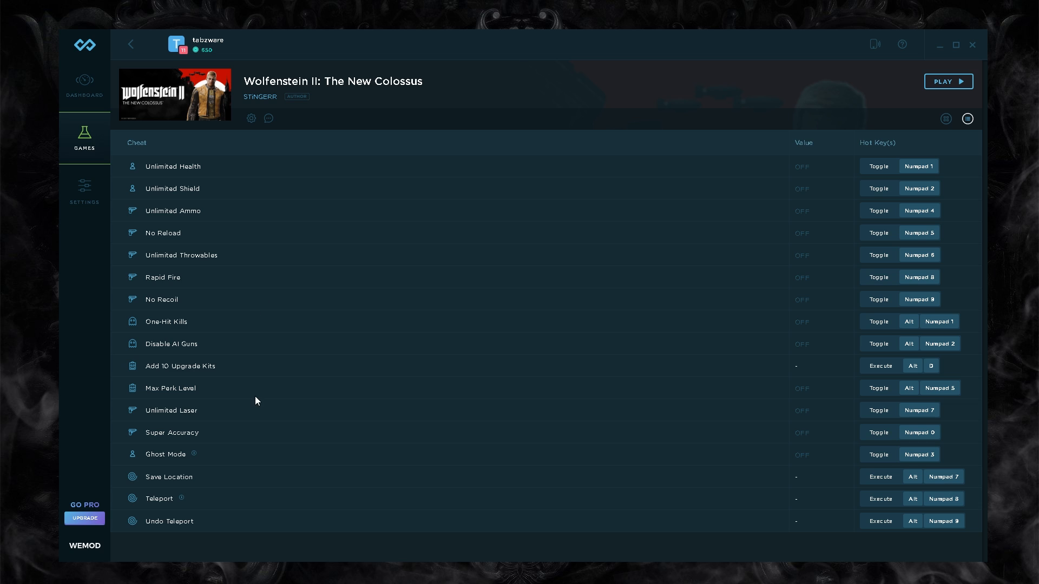
mouse_move(136, 204)
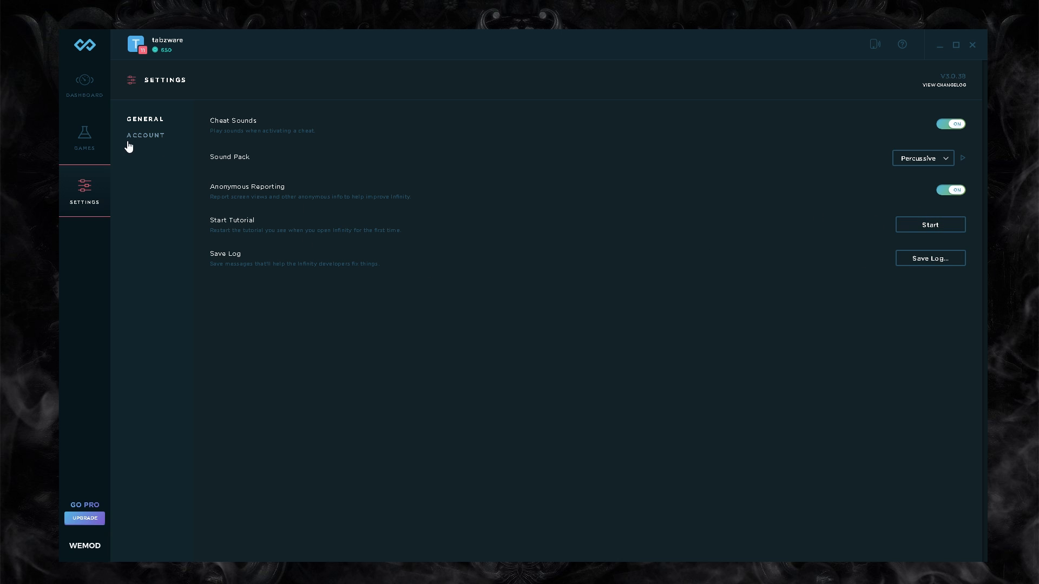
left_click(145, 135)
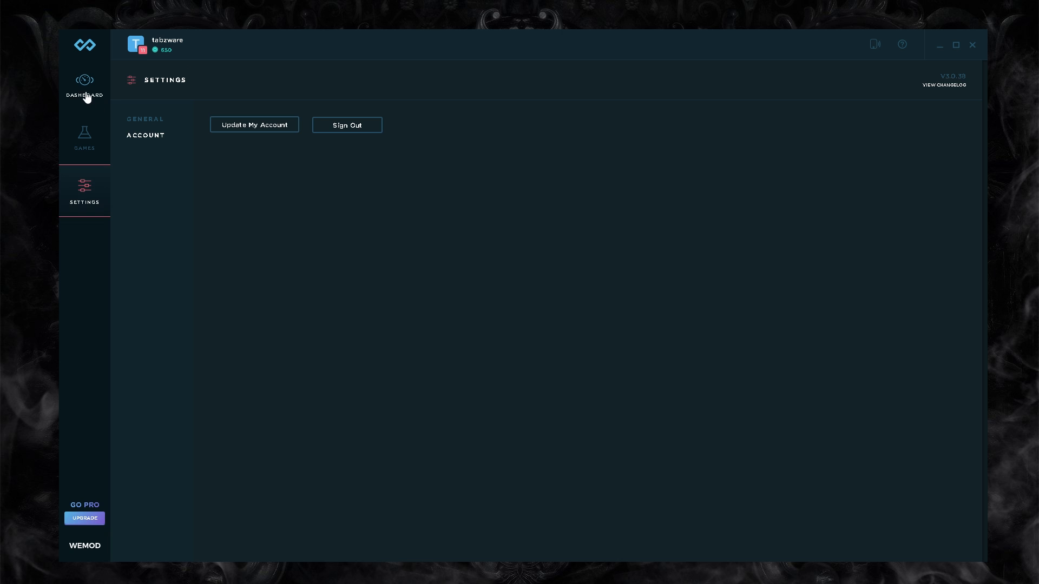
left_click(84, 84)
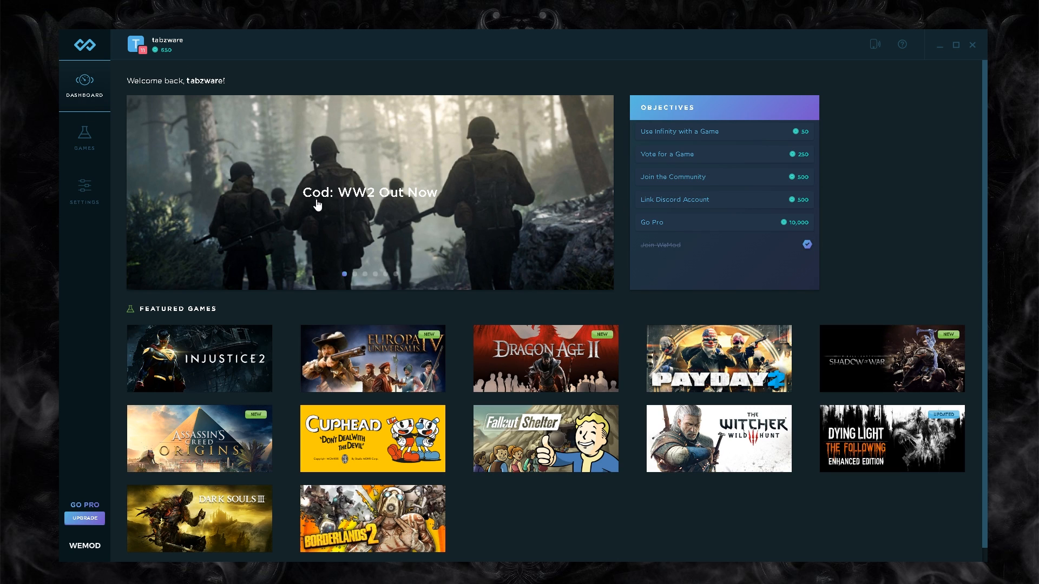
left_click(369, 193)
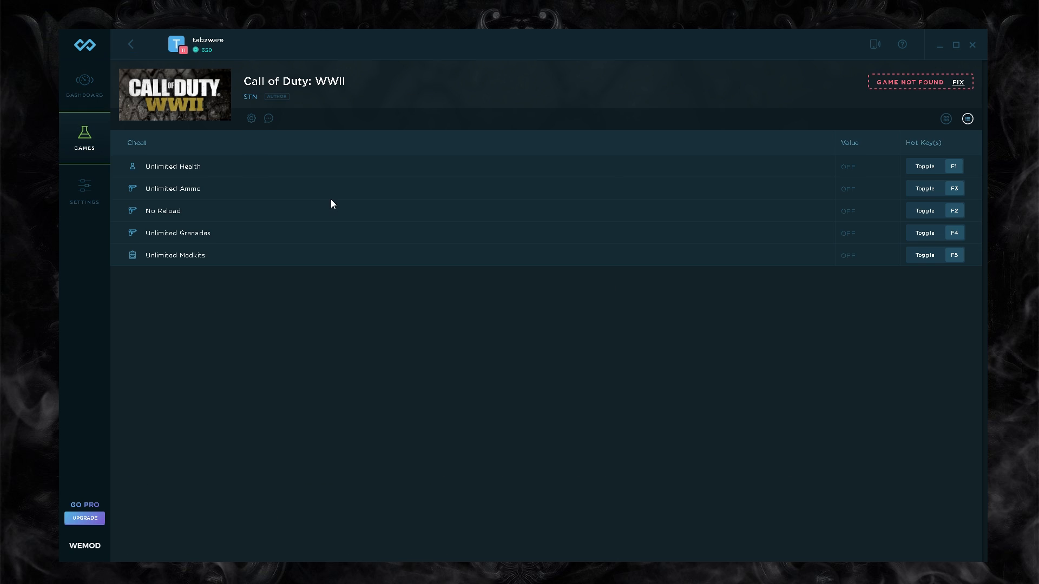
mouse_move(414, 273)
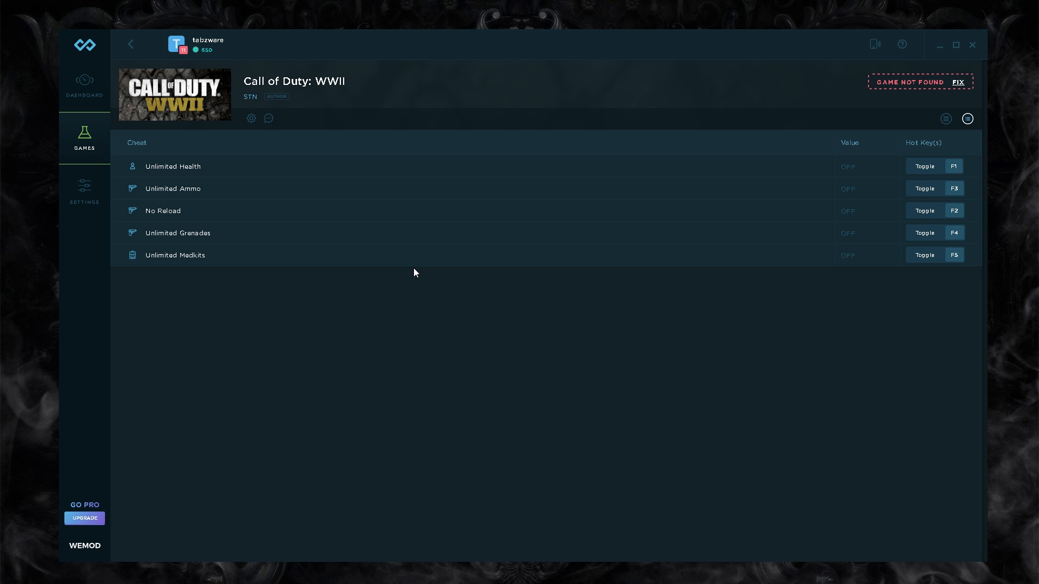
mouse_move(609, 177)
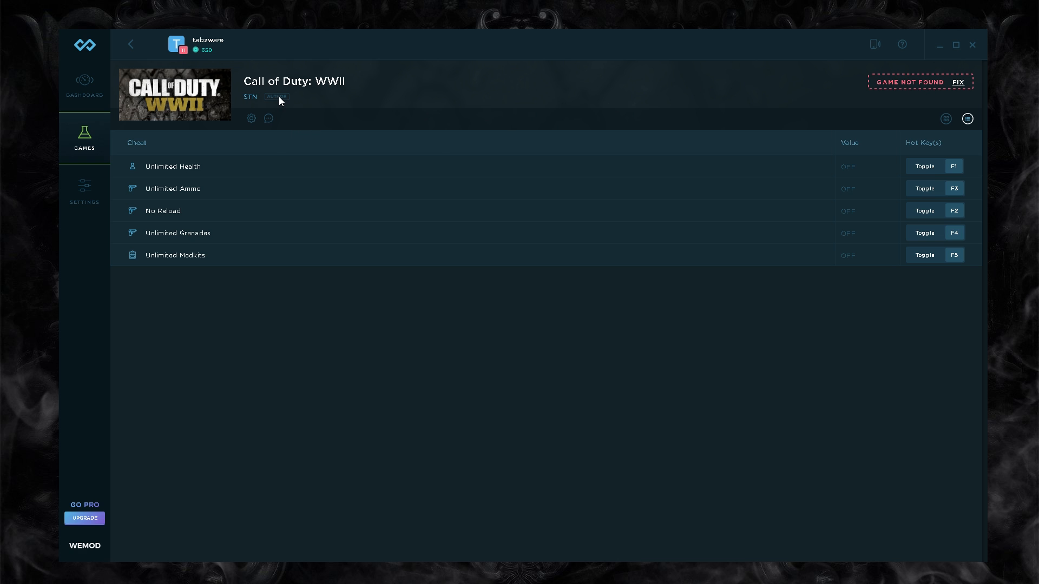
left_click(84, 81)
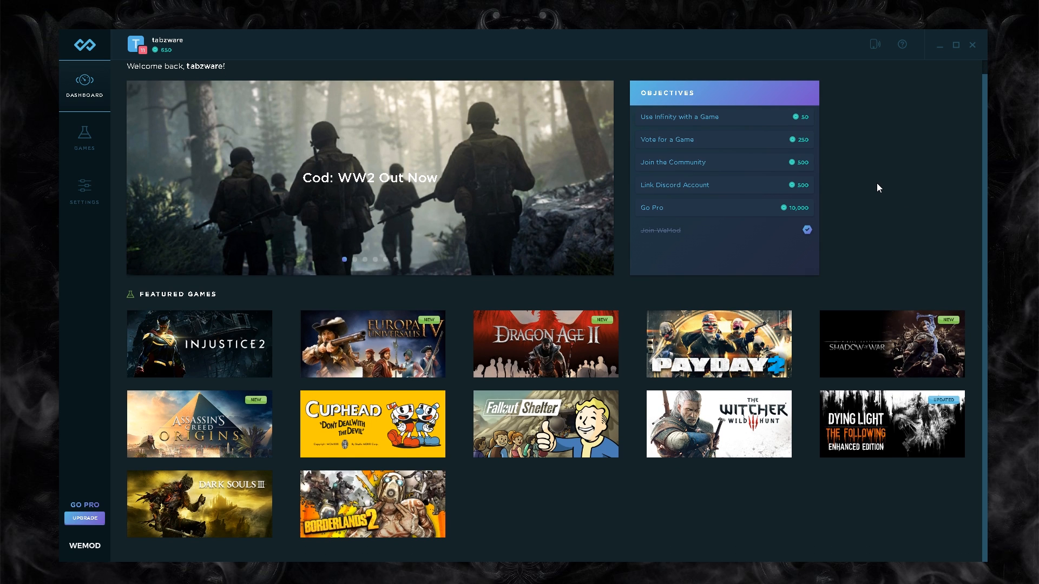
View the Fable Anniversary cheat list from the games library, then go back to the library.
left_click(84, 138)
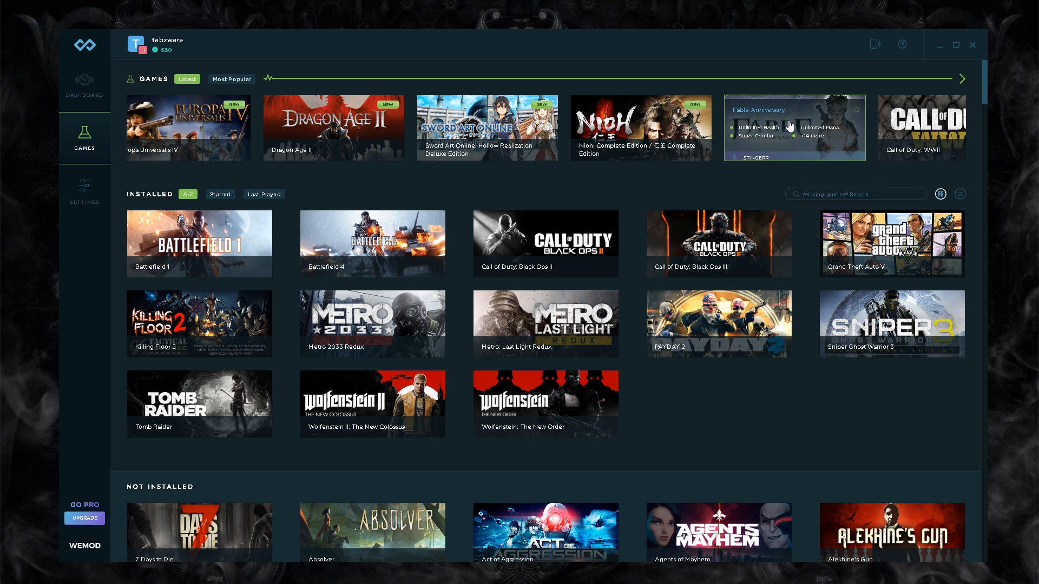
left_click(793, 128)
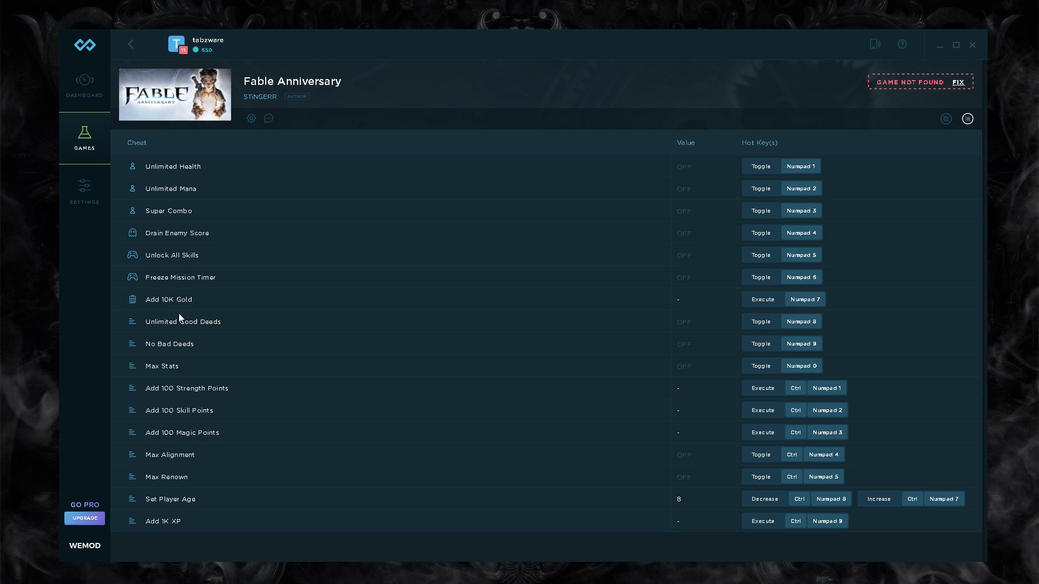
mouse_move(195, 365)
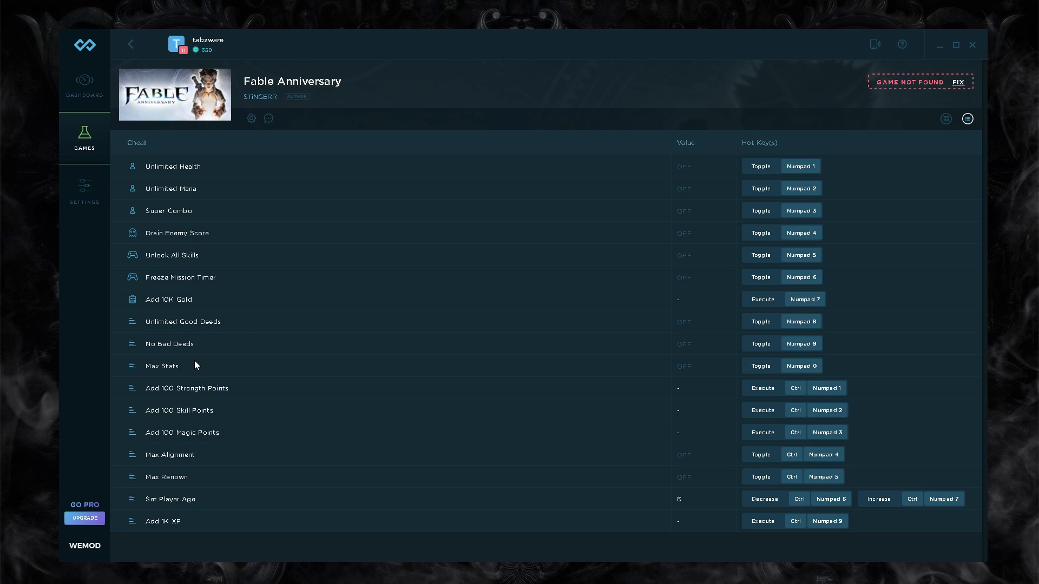
mouse_move(173, 528)
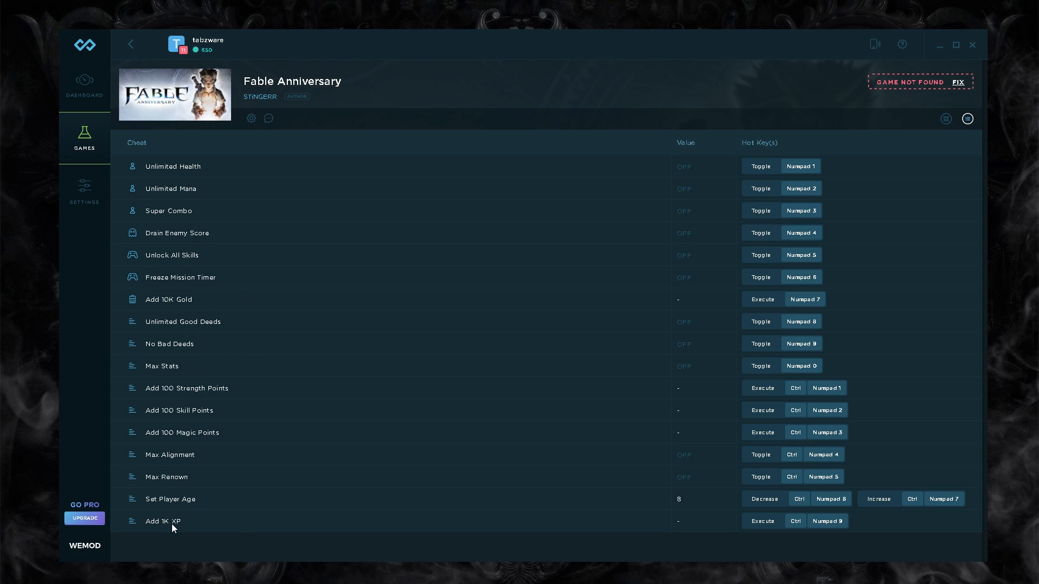
left_click(85, 139)
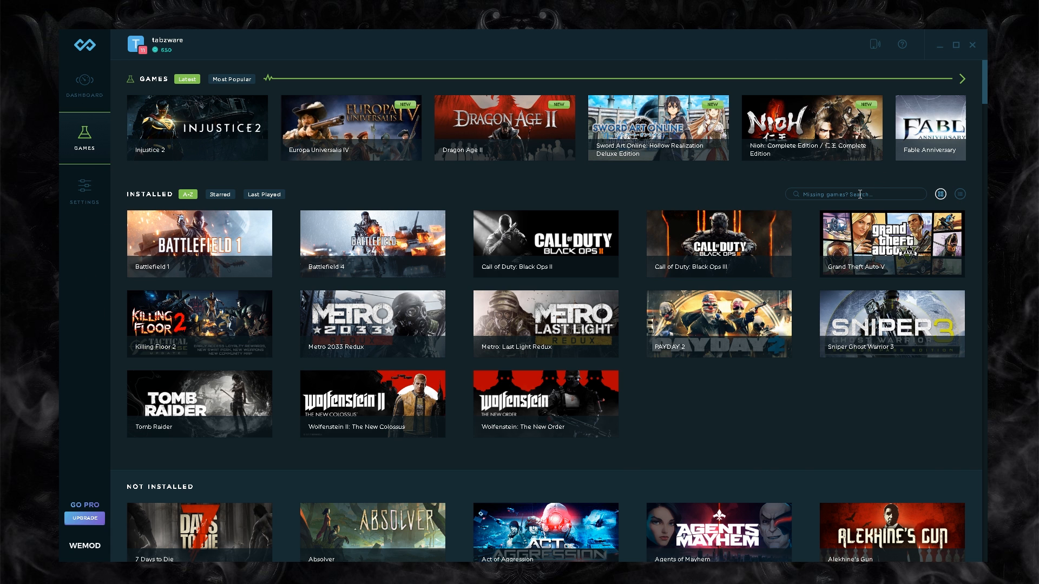
Search the library for 'star wars', then clear the search to show all games again.
left_click(854, 194)
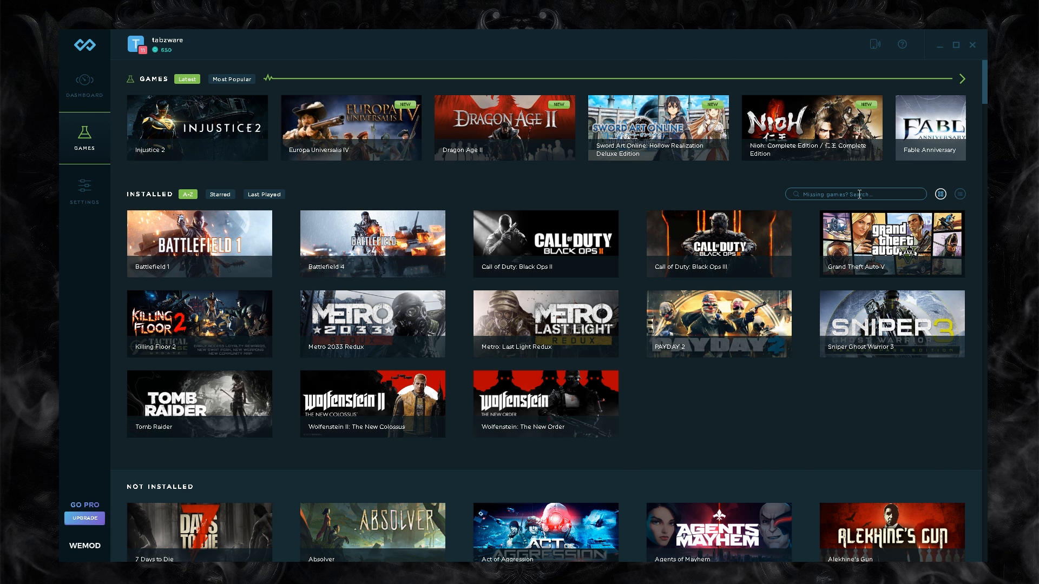
type("star wars")
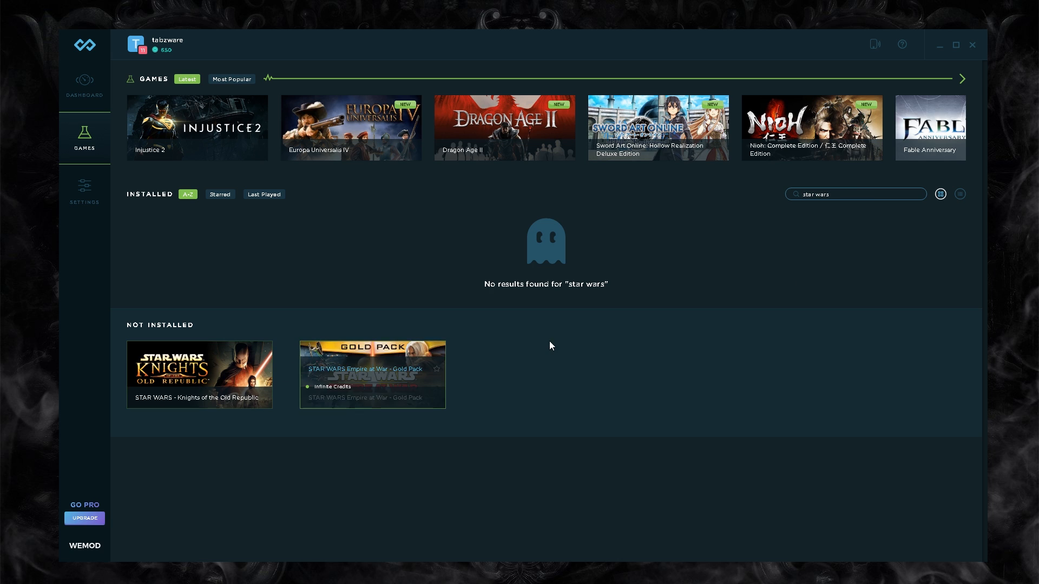
left_click(855, 194)
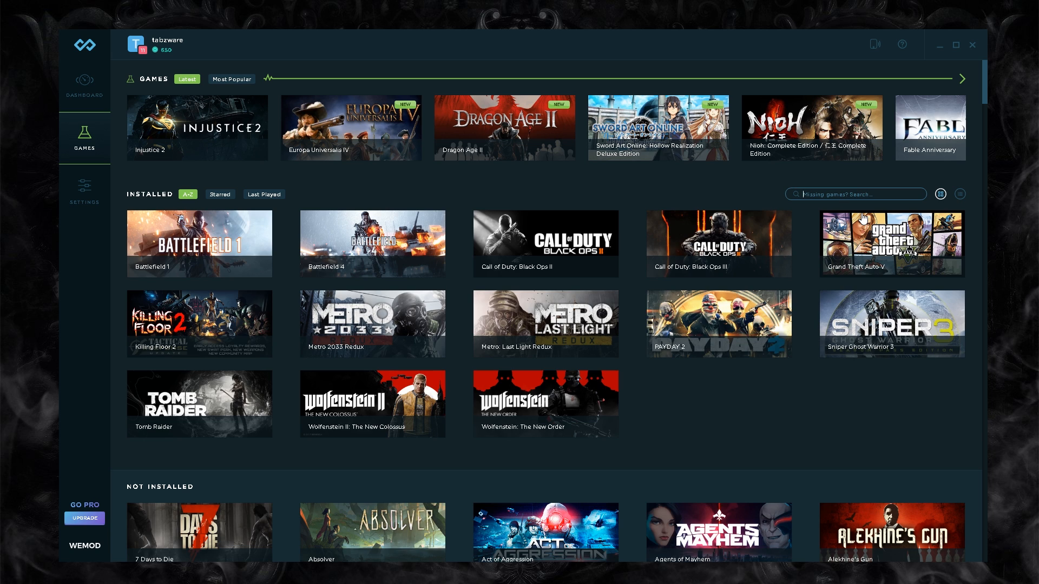
scroll("down", 3)
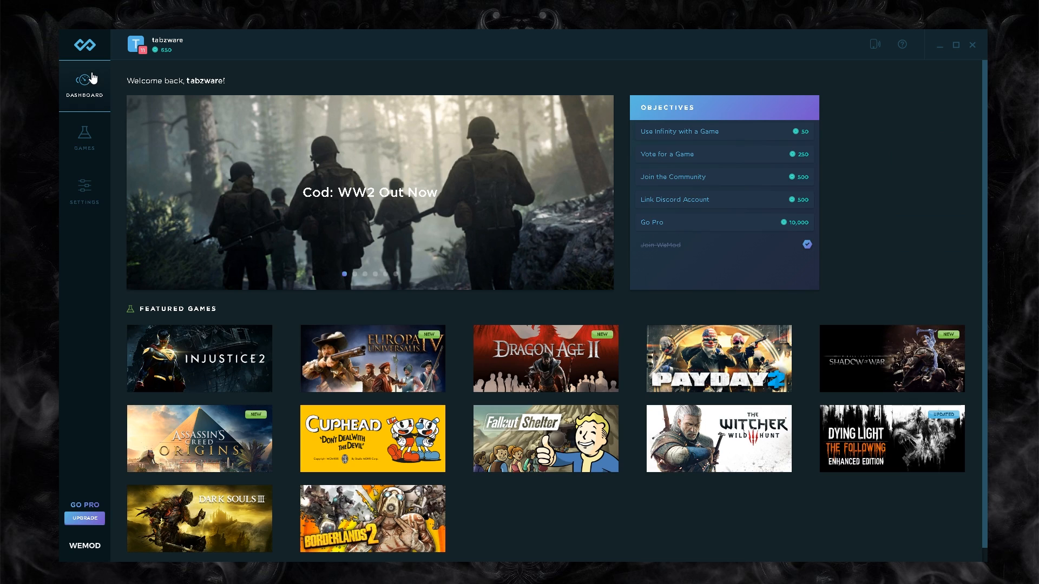
mouse_move(844, 243)
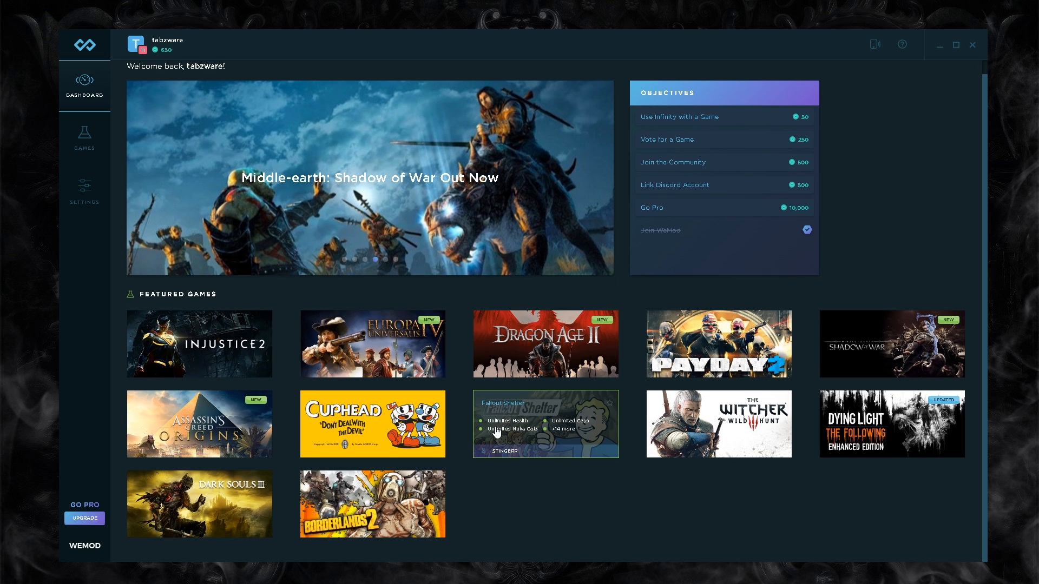
scroll("down", 3)
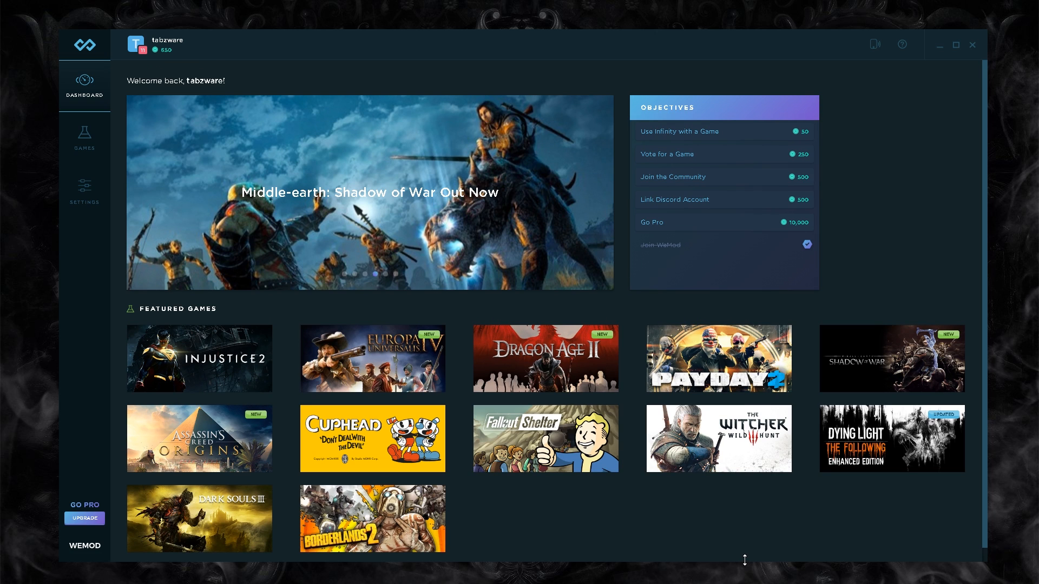